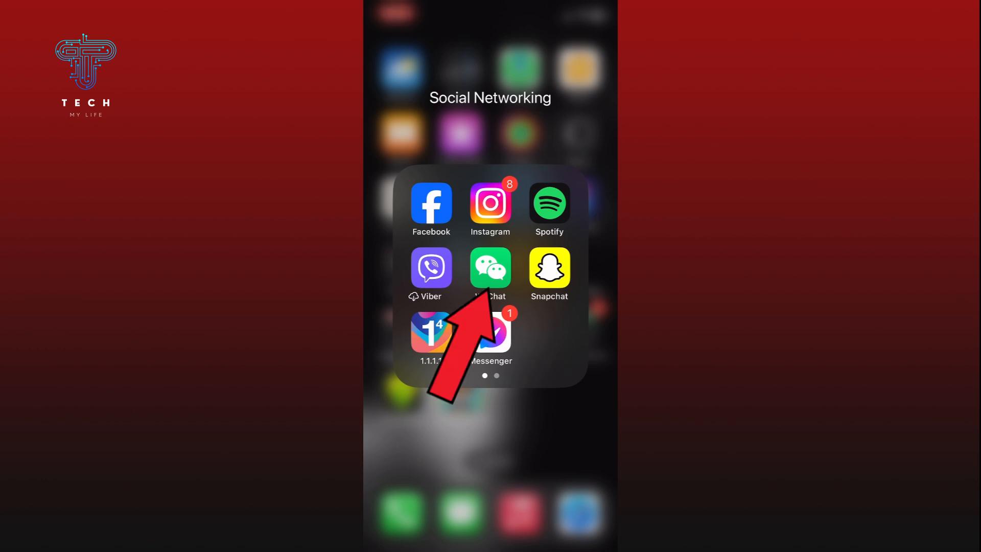
- Launch WeChat from the Social Networking folder and switch to the Discover tab
click(491, 268)
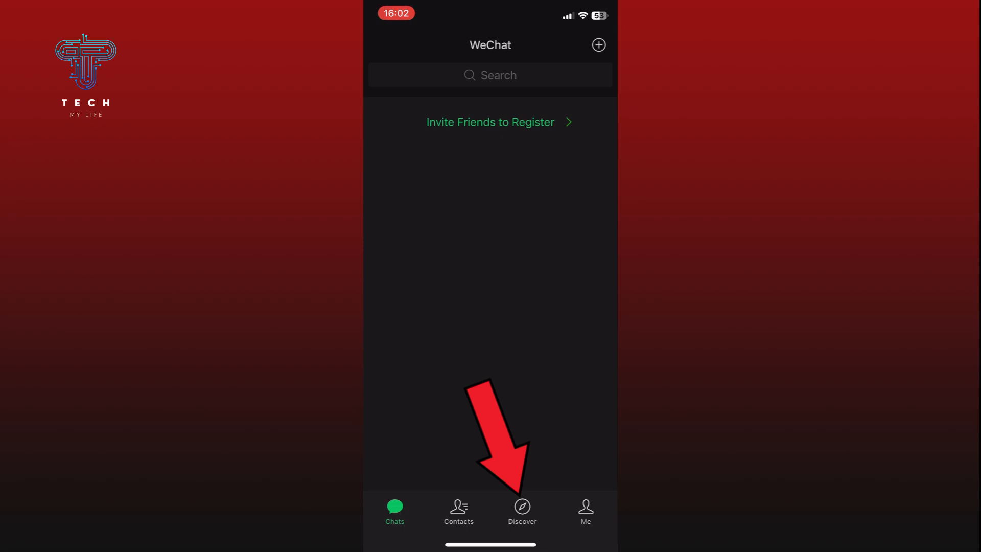
click(523, 510)
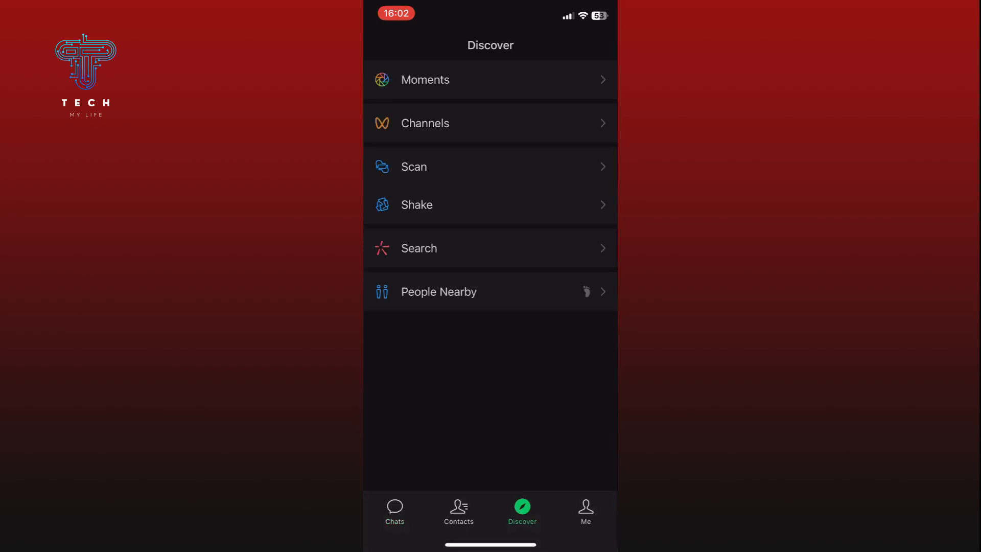
- View the People Nearby list of users, then go back to Discover
click(438, 291)
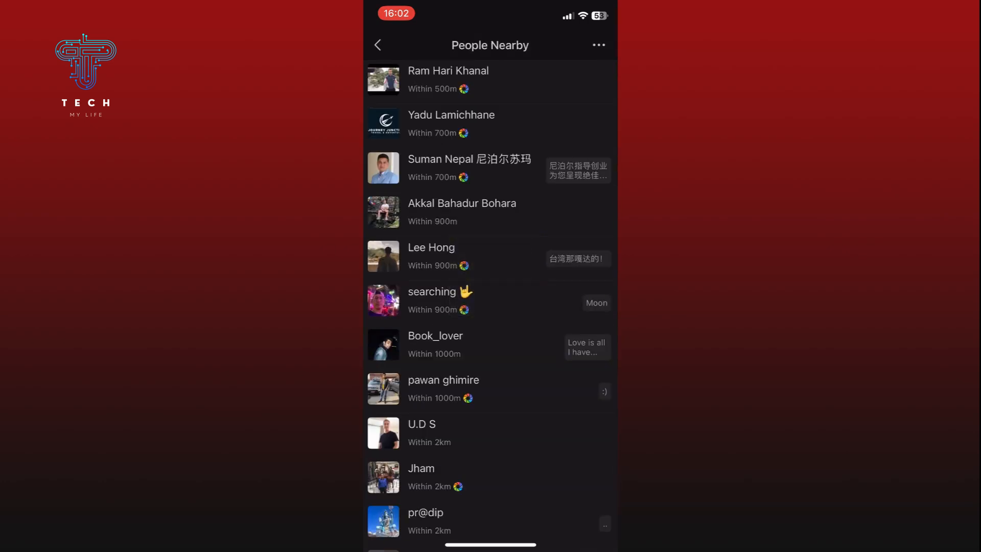
click(377, 45)
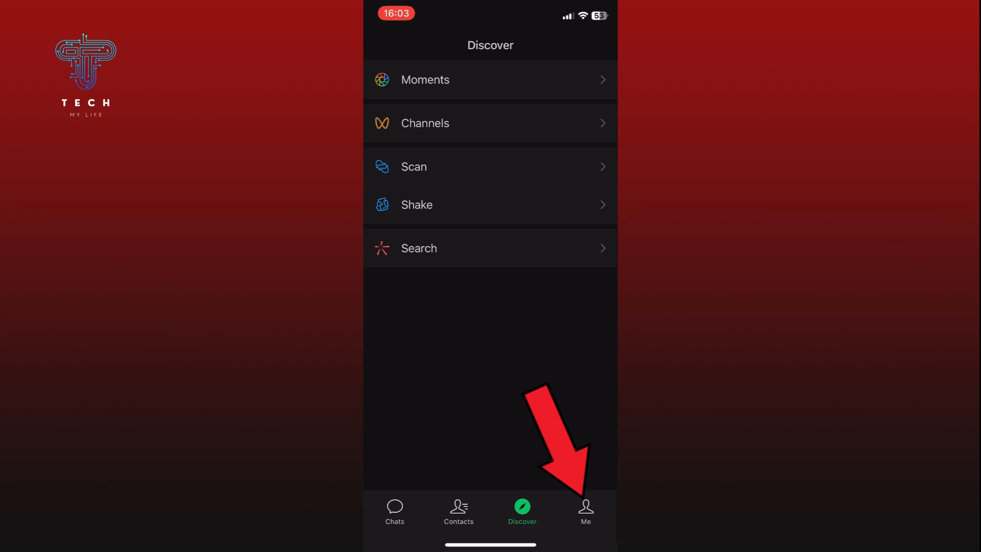
- Go to Me > Settings > General to reach the General settings page
click(584, 510)
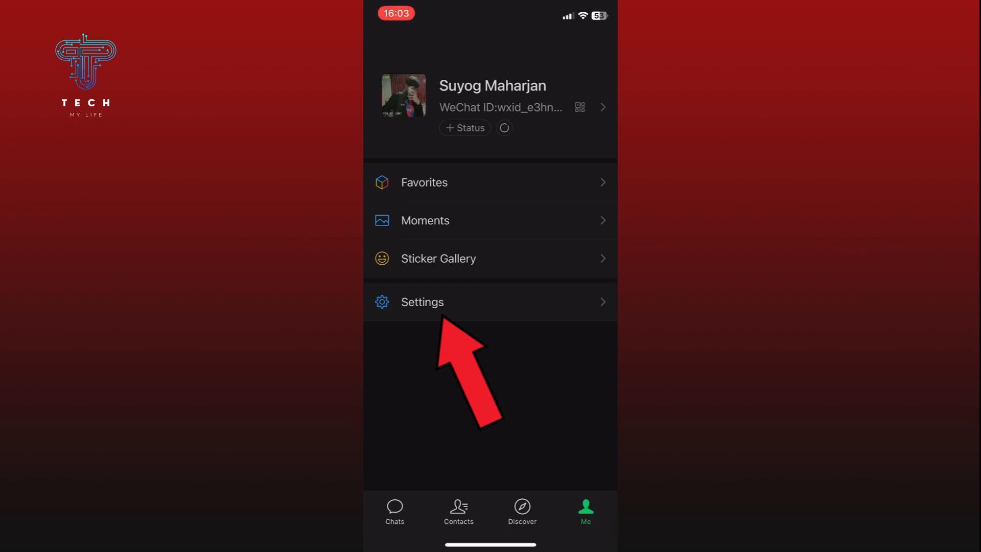
click(422, 301)
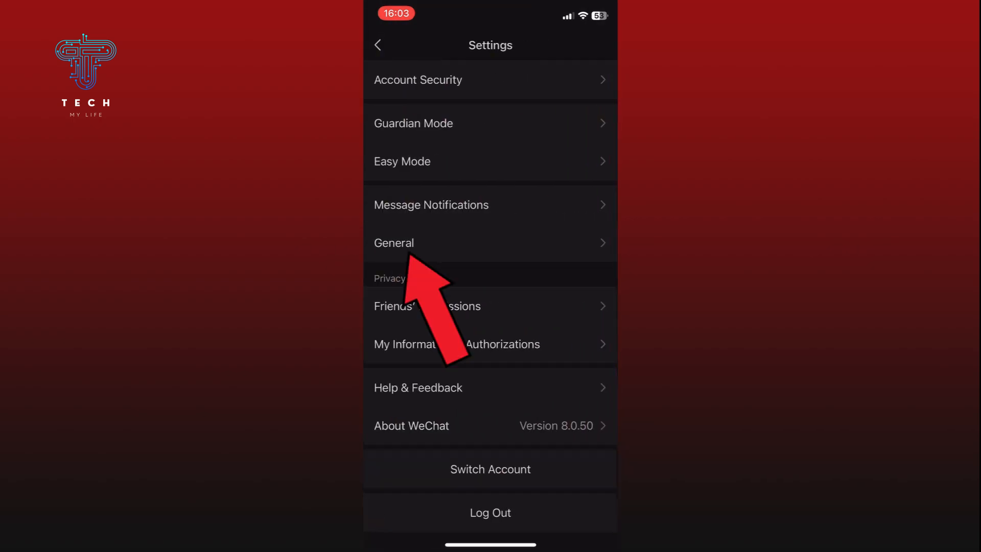
click(394, 243)
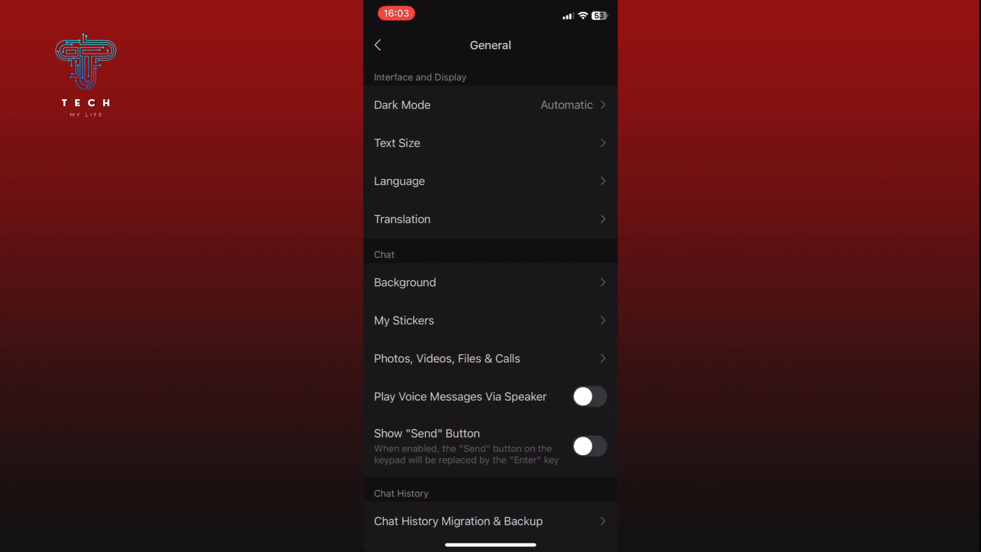
- Reach Manage Discover and bring up the People Nearby display options
scroll(down, 3)
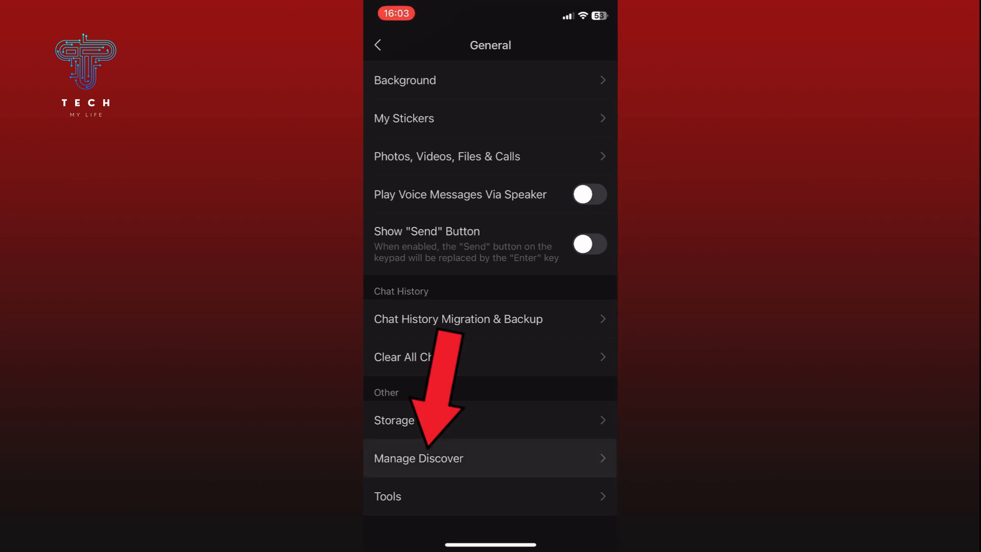
click(419, 458)
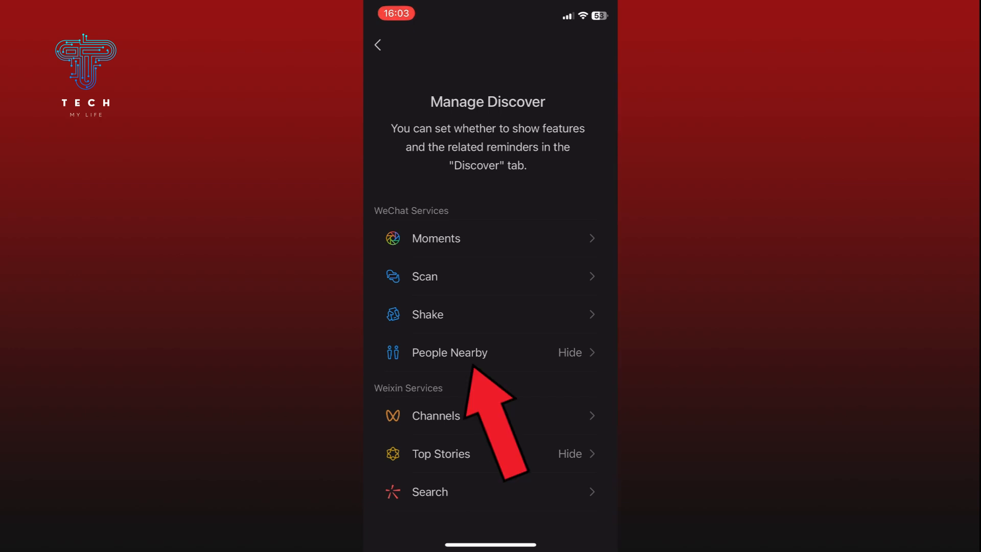
click(449, 353)
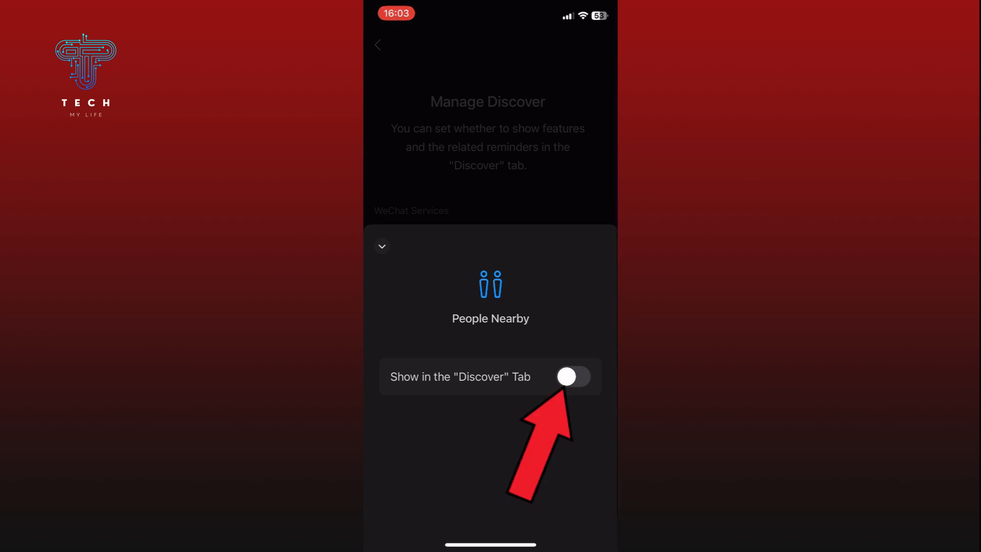
- Turn on 'Show in the Discover Tab' for People Nearby
click(572, 376)
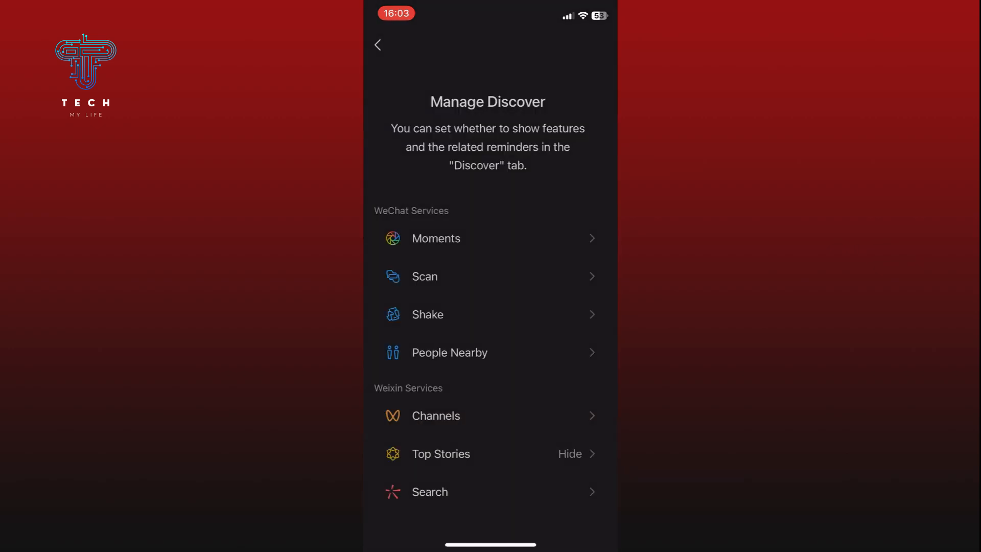
- Back out of settings to Discover, then exit WeChat to the home screen folder
click(582, 510)
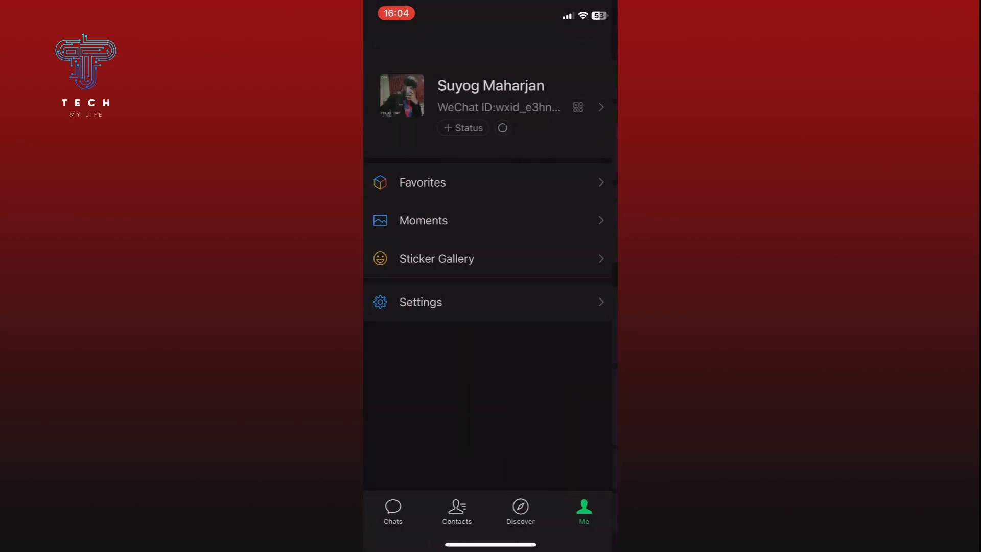
click(520, 510)
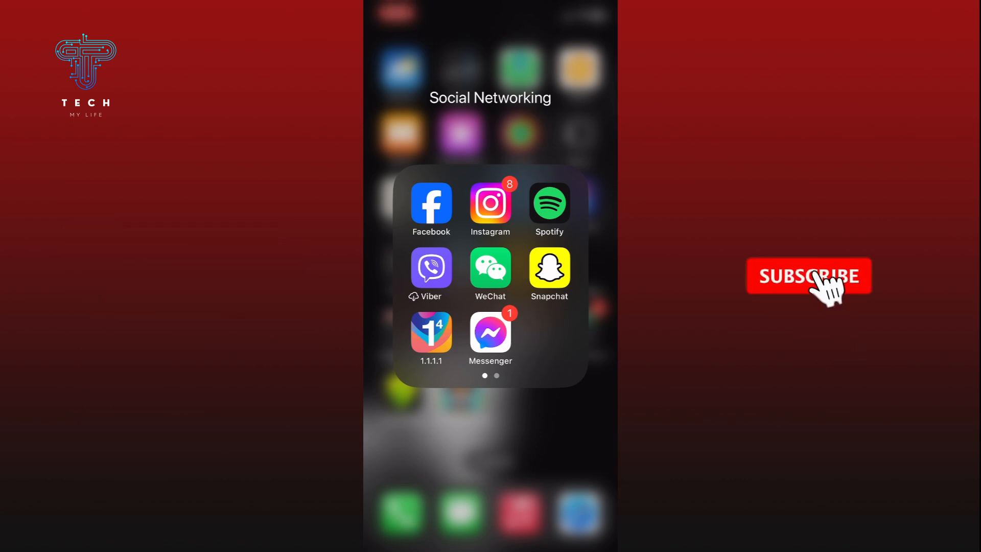
click(808, 275)
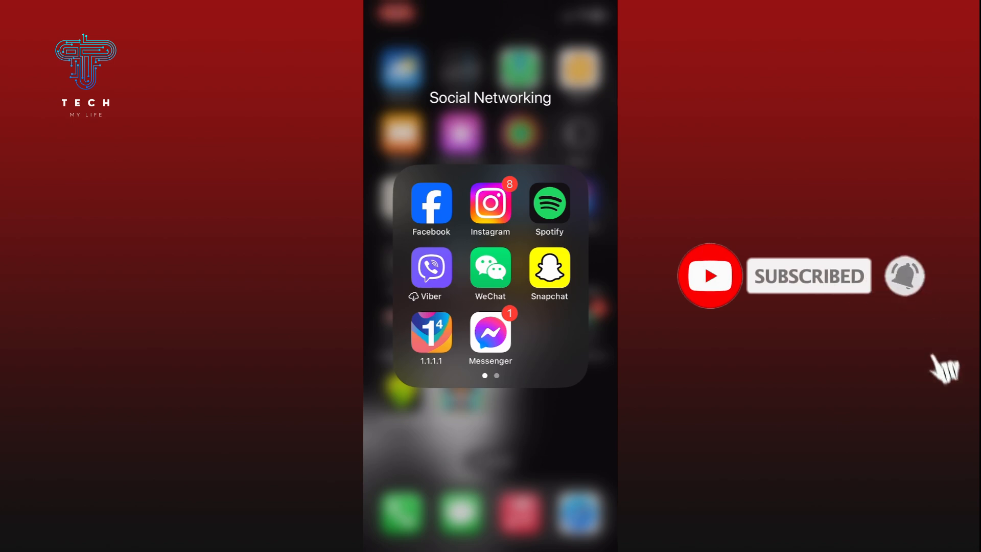